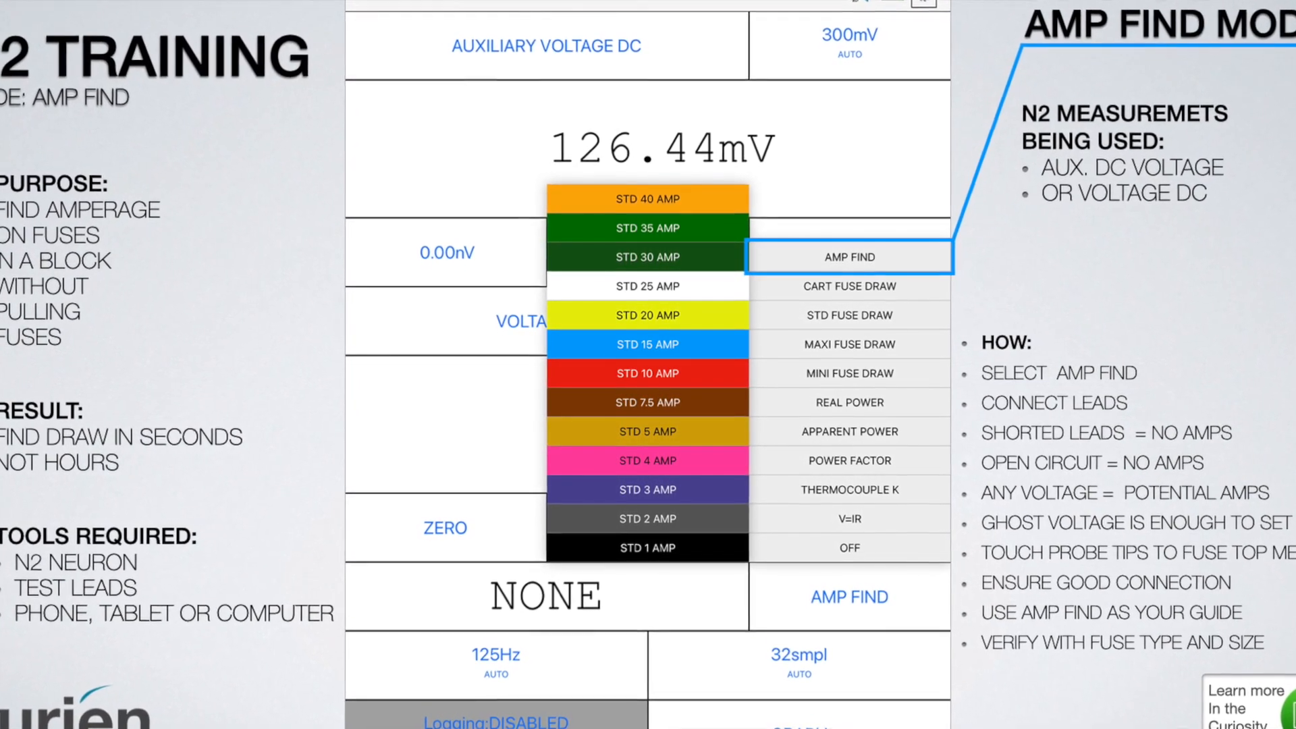
scroll(down, 3)
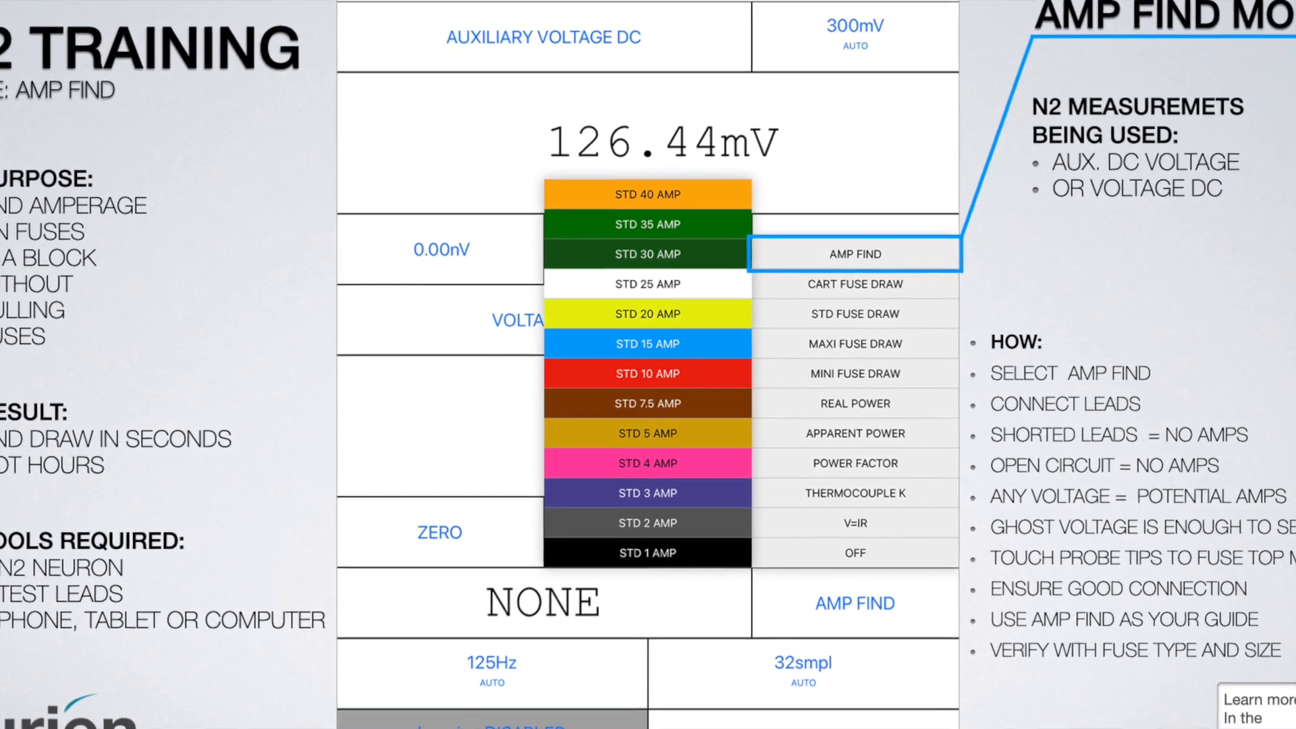
scroll(down, 3)
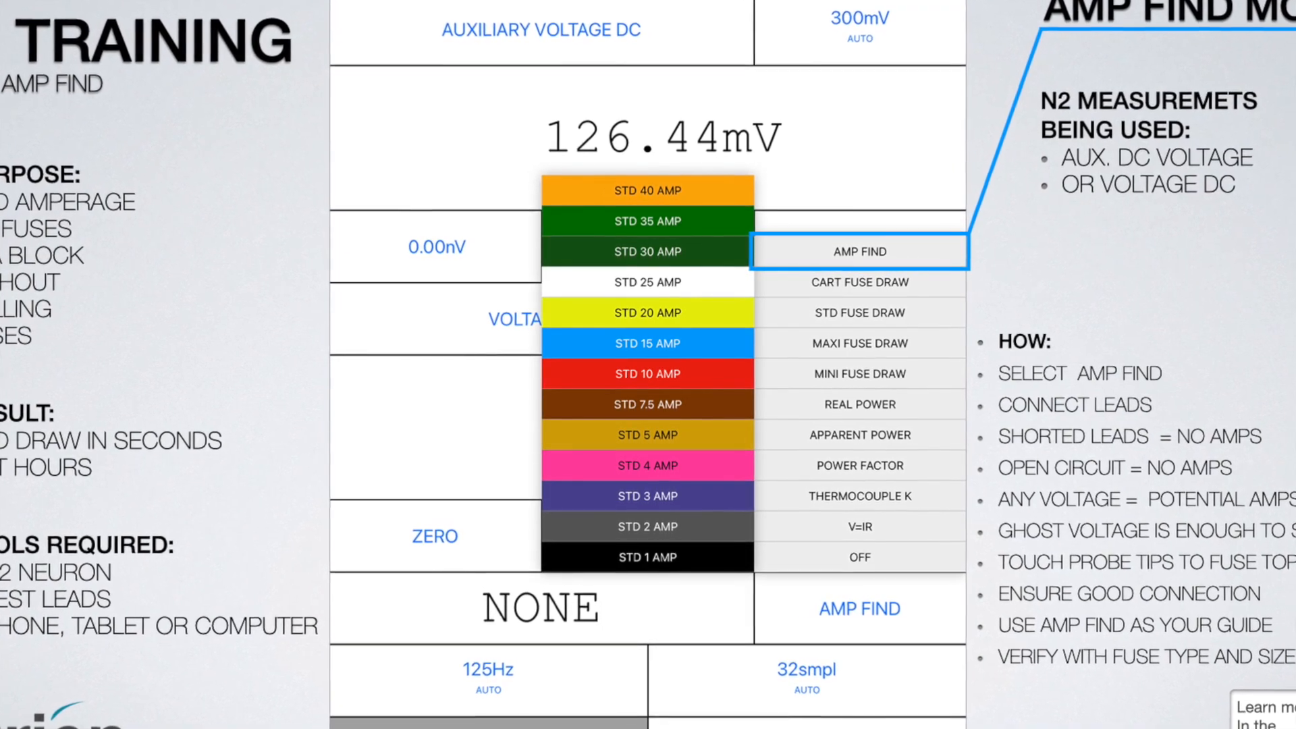